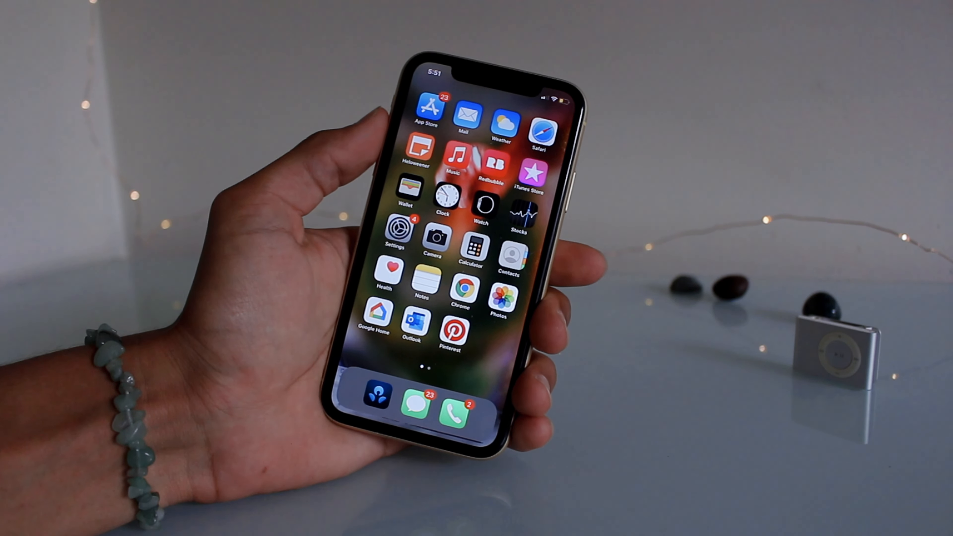
Step: Swipe across the home screen pages to reach and launch Audiomack
scroll(left, 3)
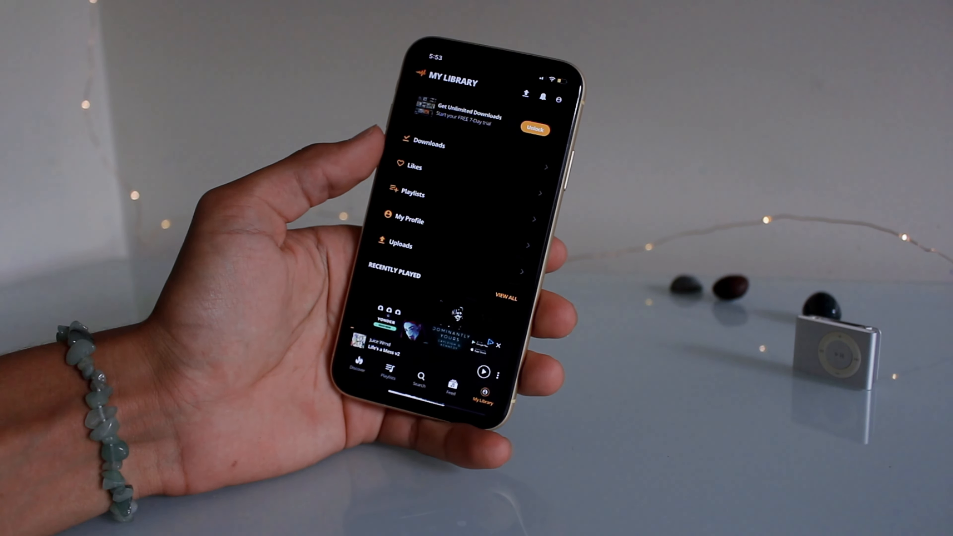
Step: Enter the Downloads section of My Library listing the phone's saved tracks
click(428, 146)
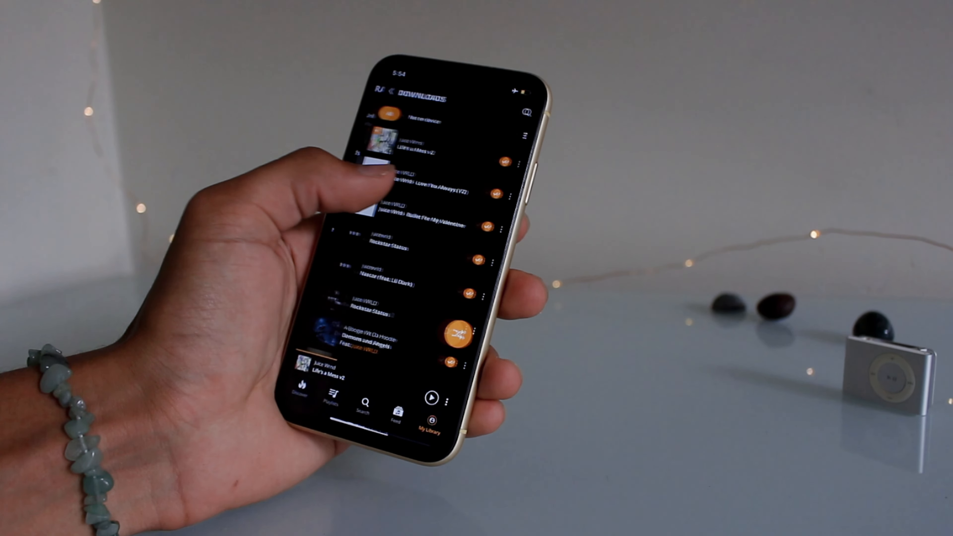
Step: Go back to My Library and reopen Downloads, now showing all songs as downloaded
click(430, 414)
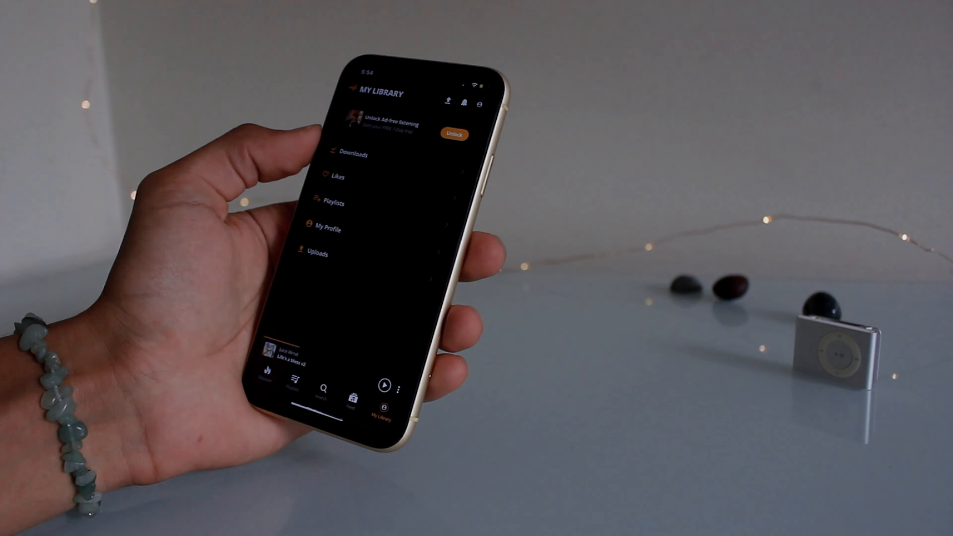
click(354, 153)
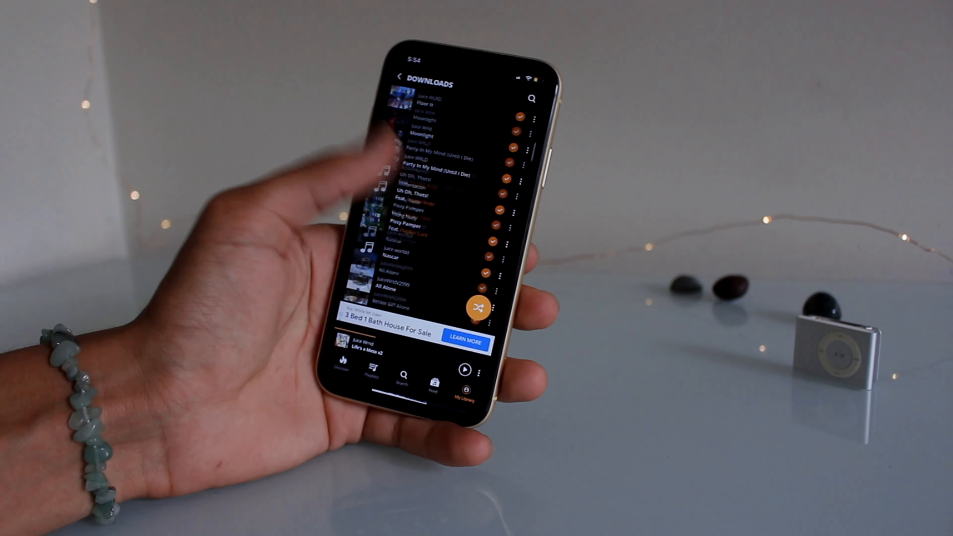